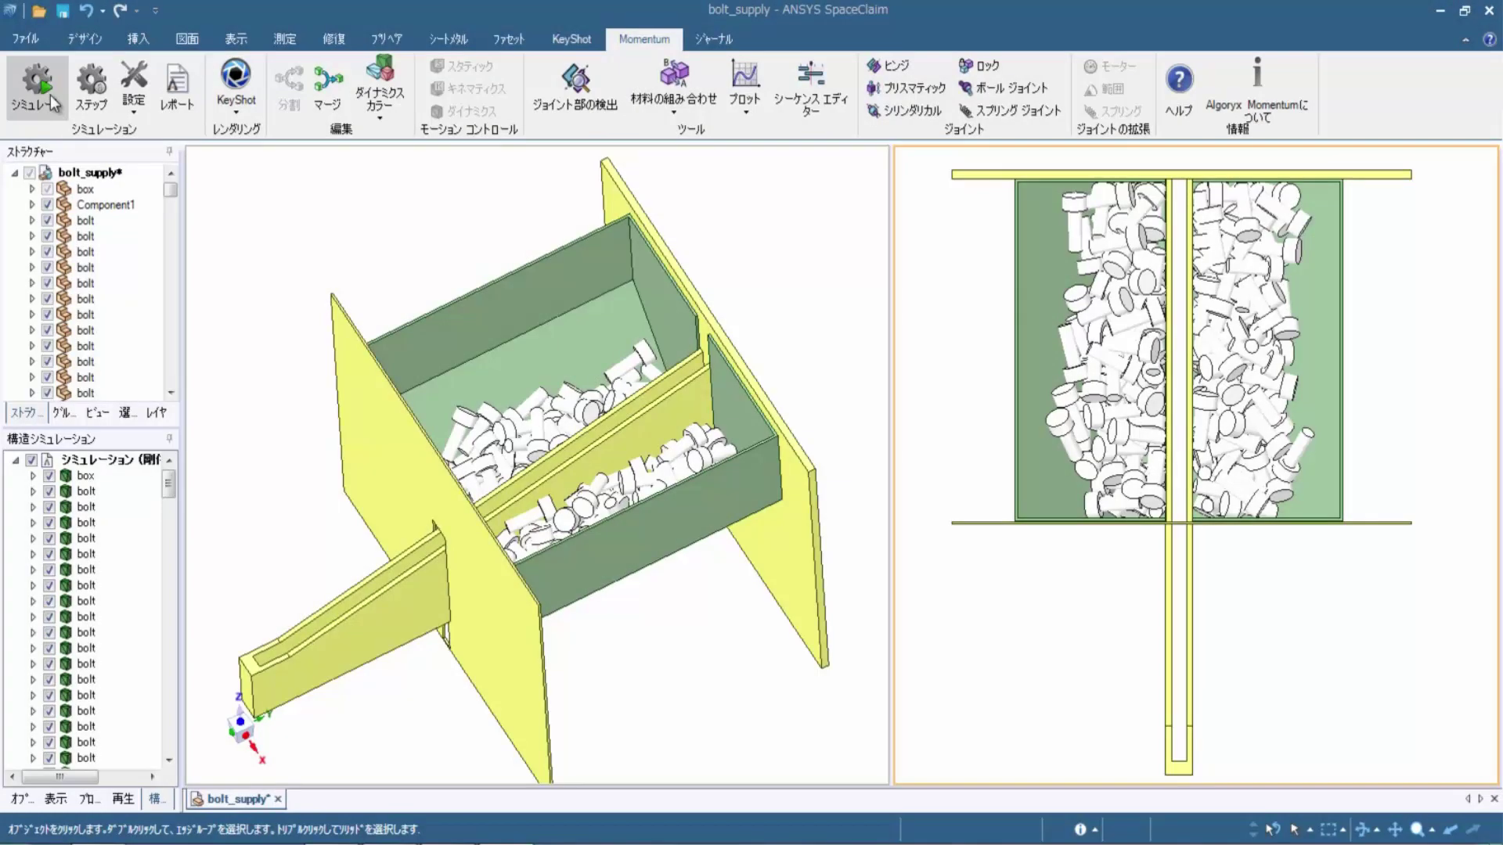
- Run the Momentum simulation so the bolts begin falling through the hopper toward the chute
left_click(30, 85)
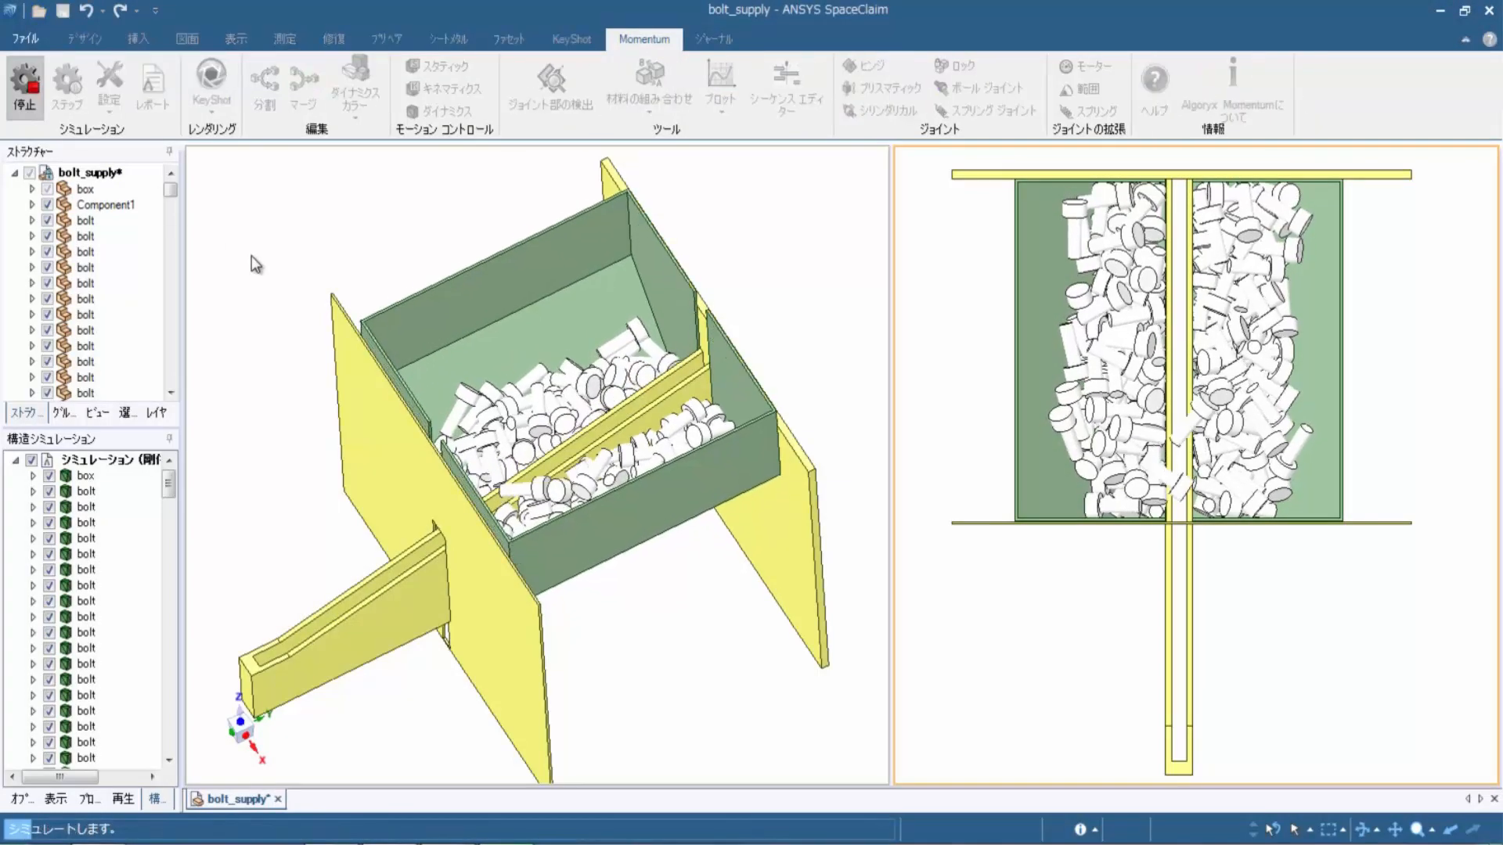